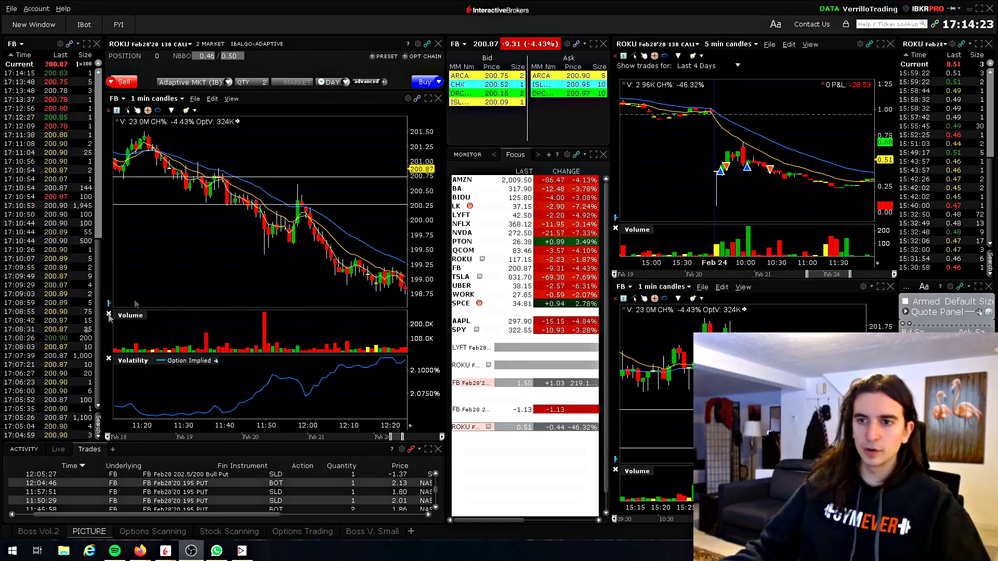
pyautogui.moveTo(226, 251)
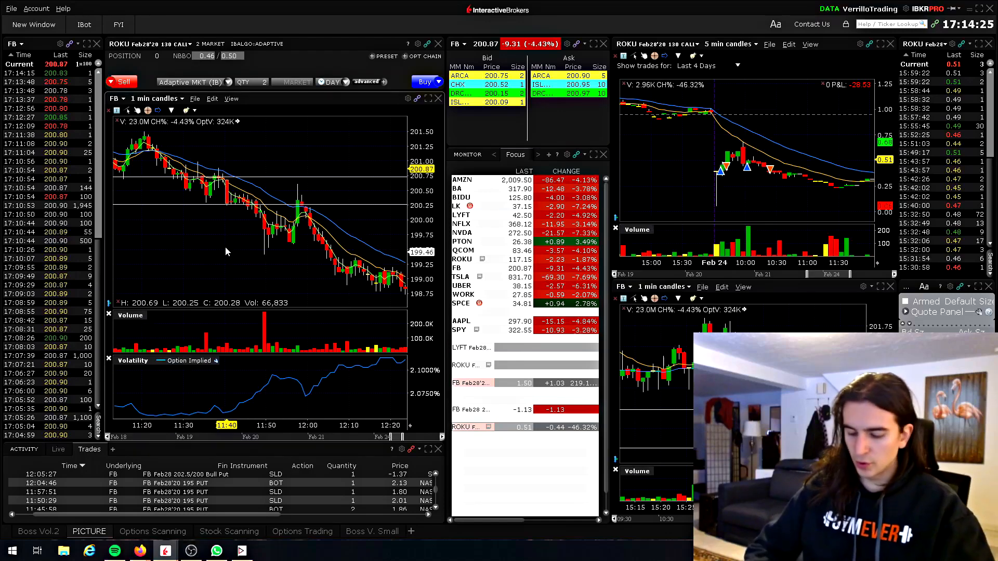
# Step: Load ROKU in the main chart with its linked quote and time-and-sales panels
pyautogui.click(119, 98)
pyautogui.write('ROKU')
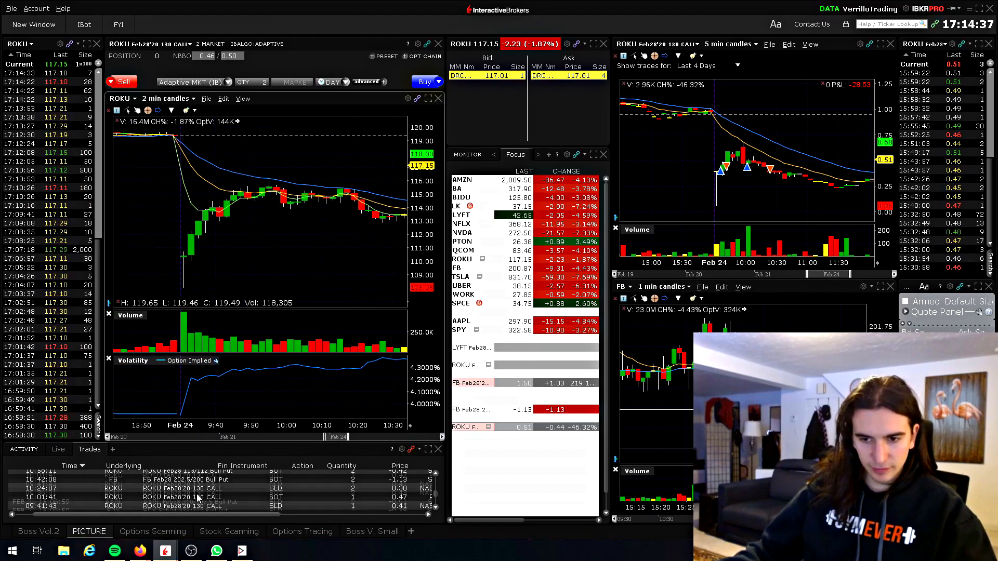
pyautogui.scroll(-3)
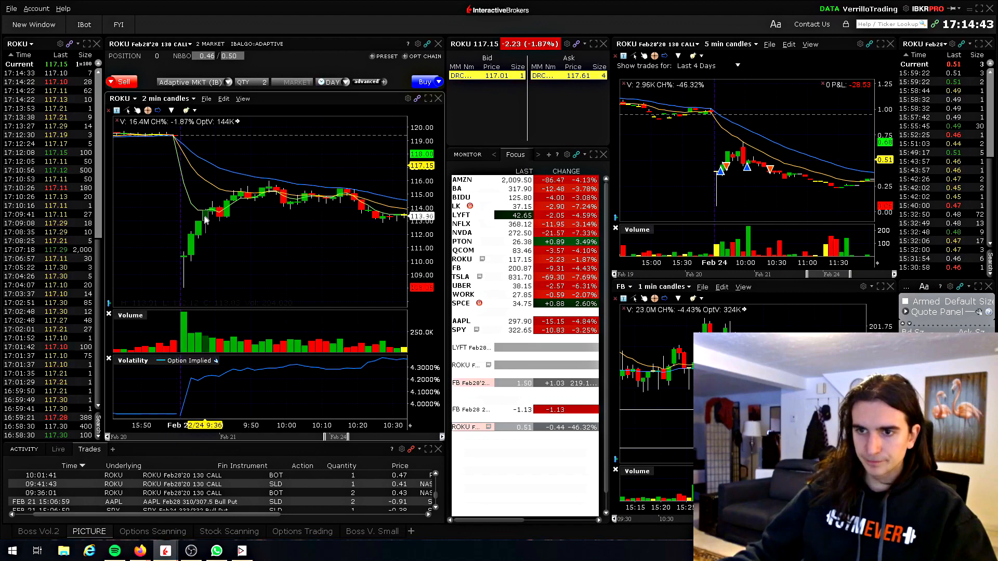
pyautogui.moveTo(209, 222)
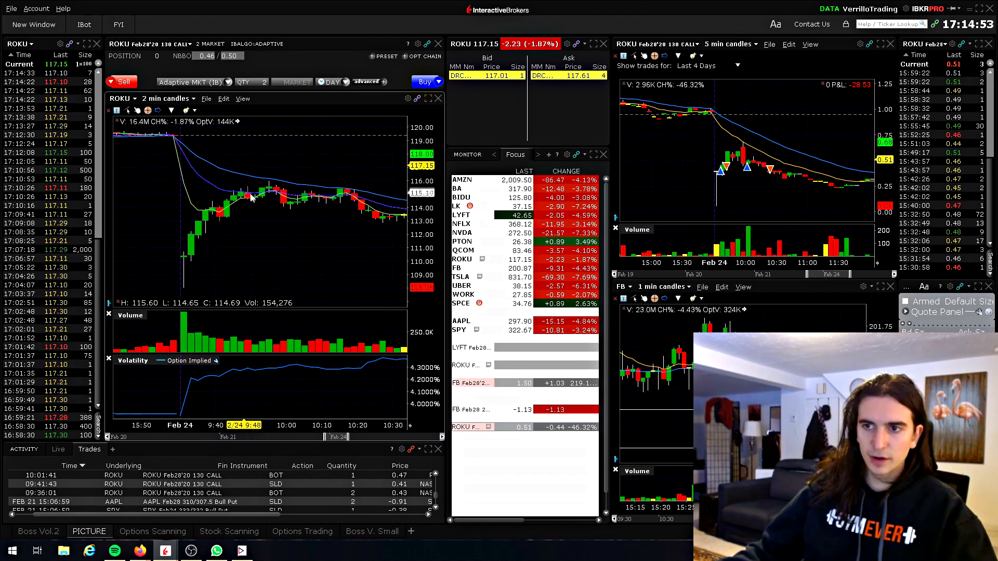
# Step: Show the ROKU chart as 1-minute candles to review the call trades
pyautogui.click(167, 98)
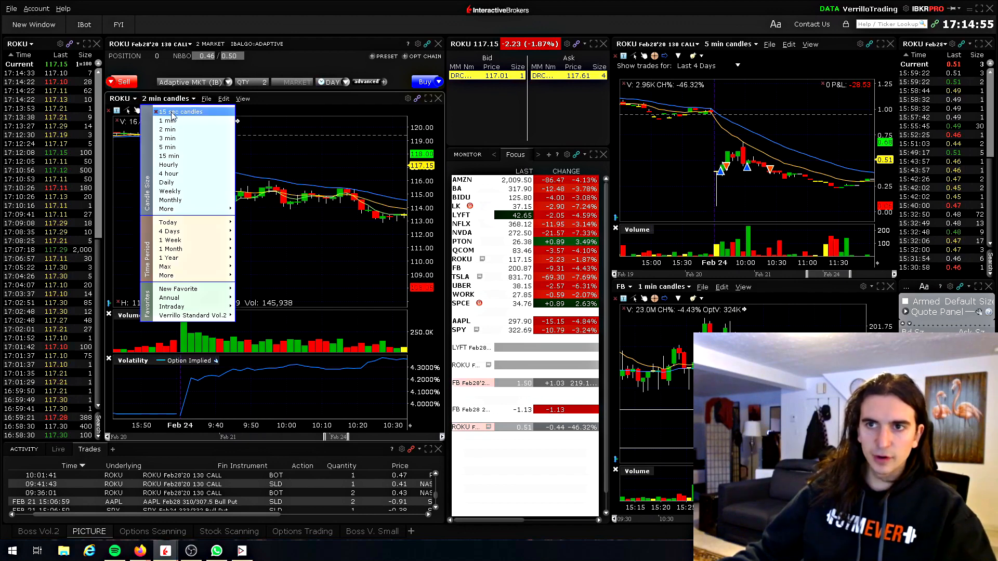
pyautogui.click(166, 121)
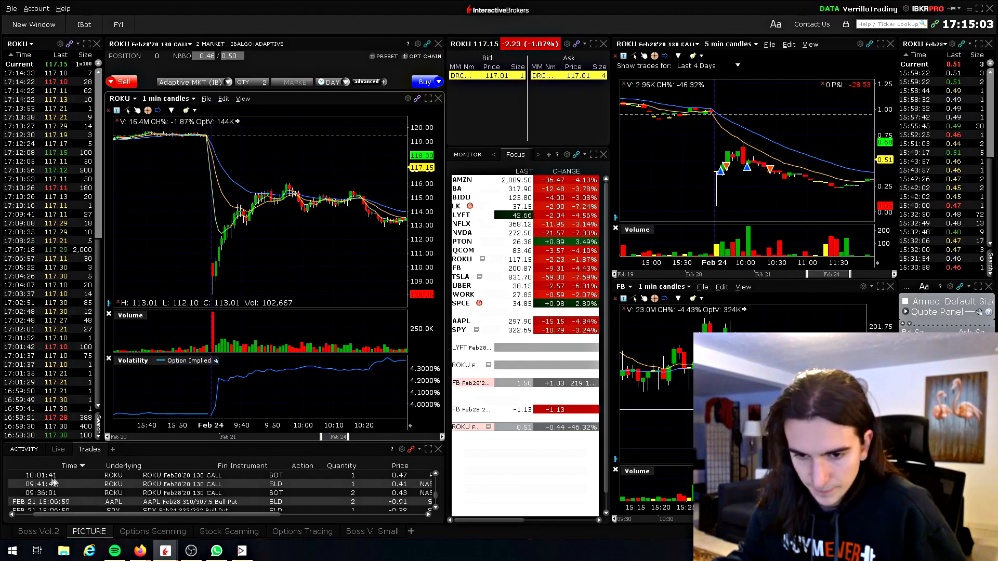
pyautogui.moveTo(306, 217)
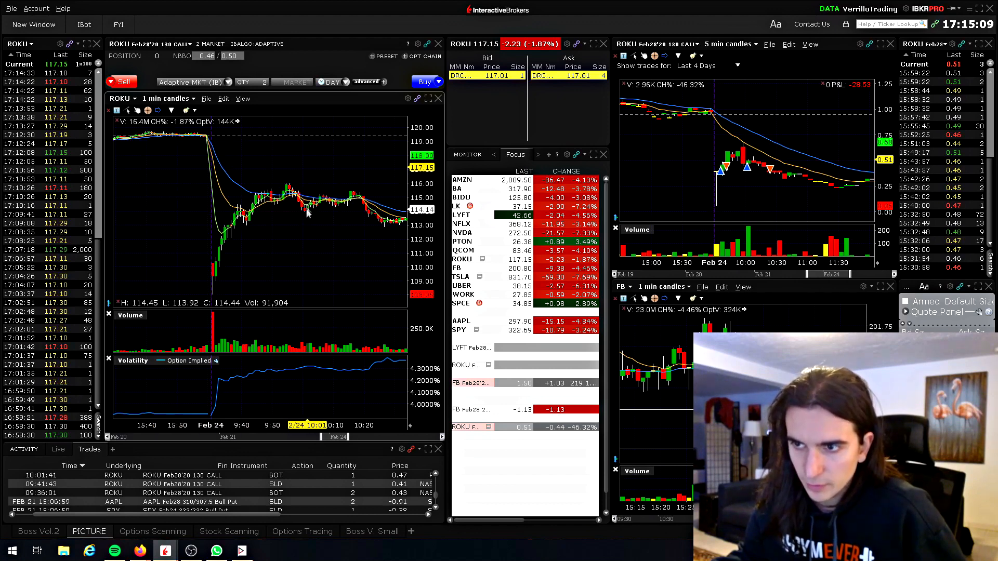
pyautogui.moveTo(257, 231)
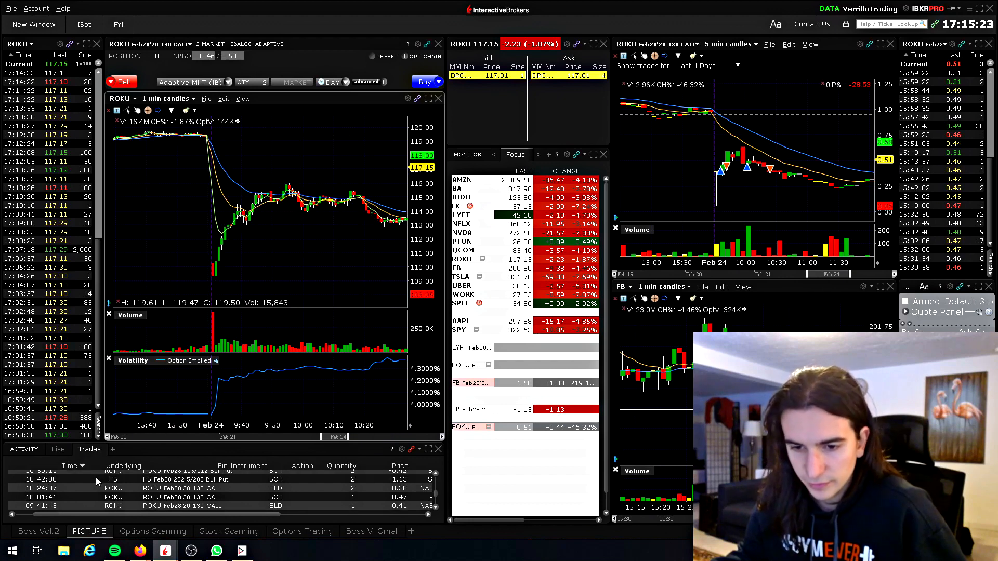
pyautogui.moveTo(124, 410)
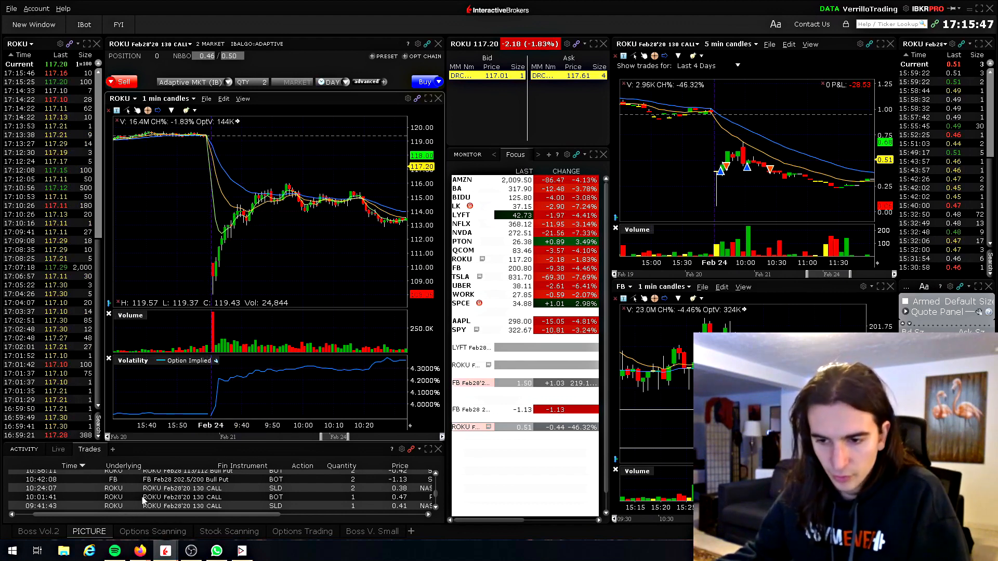
pyautogui.moveTo(251, 213)
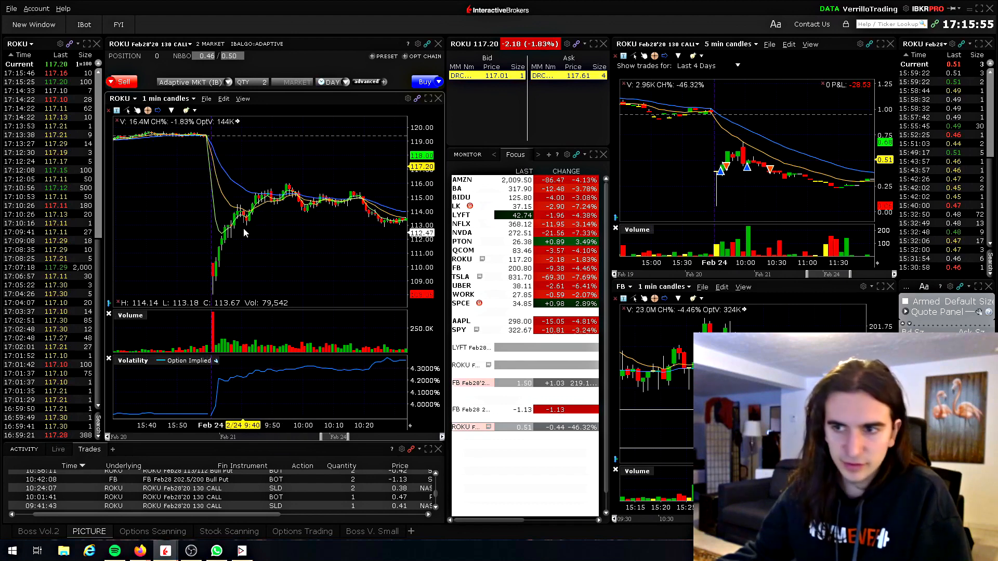
pyautogui.moveTo(267, 192)
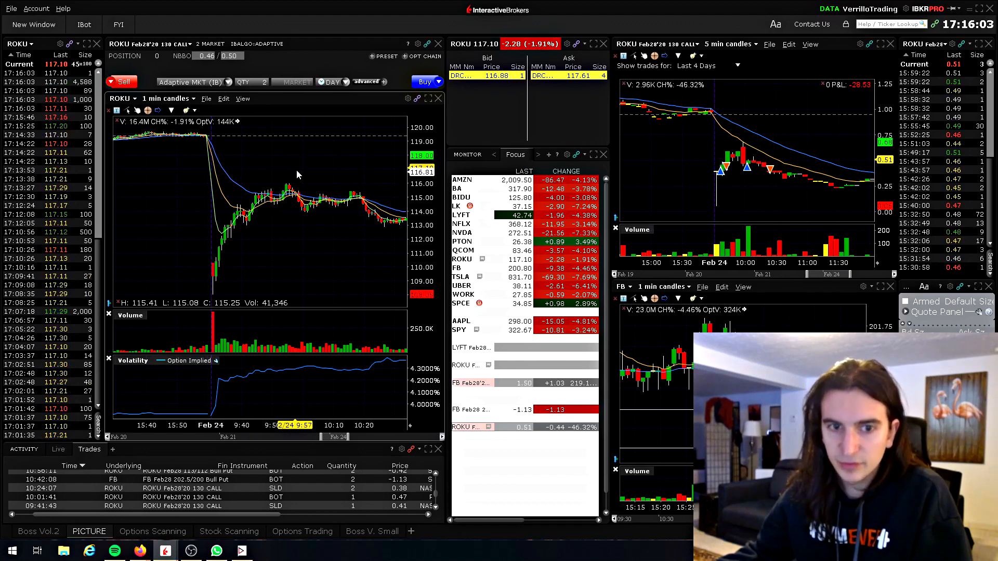
pyautogui.moveTo(265, 222)
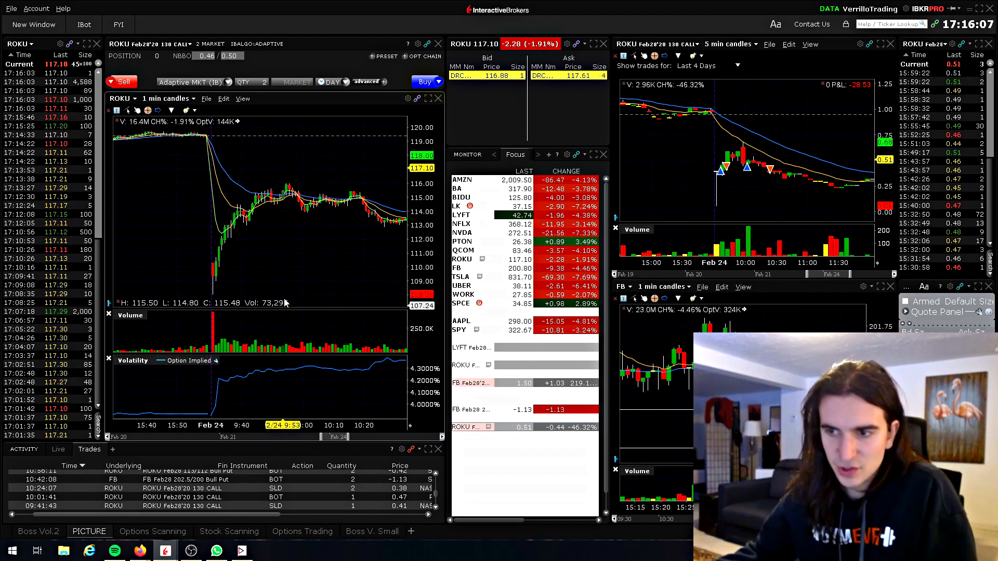
# Step: Load FB in the main chart and bring up its candle-size list
pyautogui.click(456, 267)
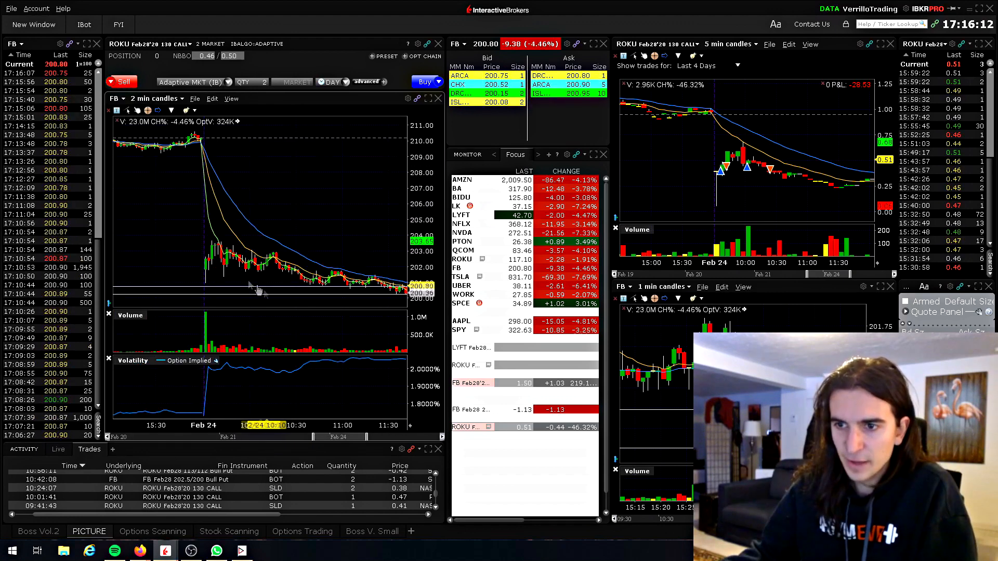
pyautogui.moveTo(197, 266)
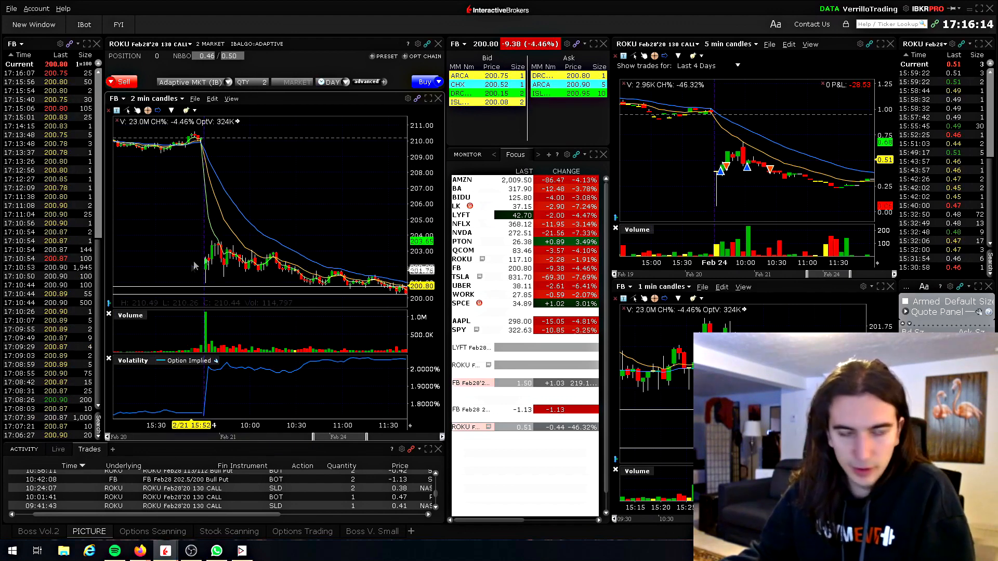
pyautogui.click(153, 98)
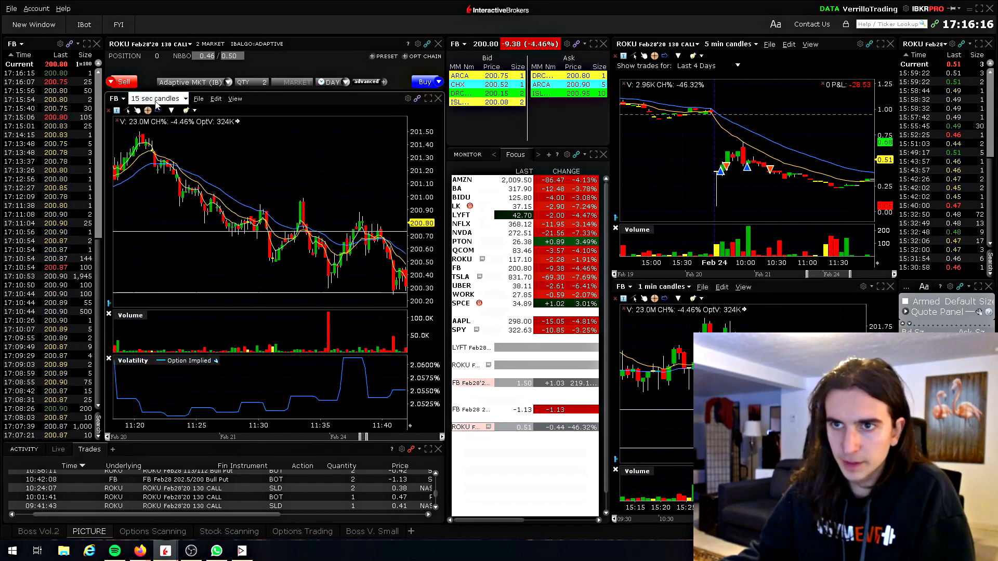
# Step: Show the FB chart as 1-minute candles covering the morning drop from about 210 to 201
pyautogui.click(156, 98)
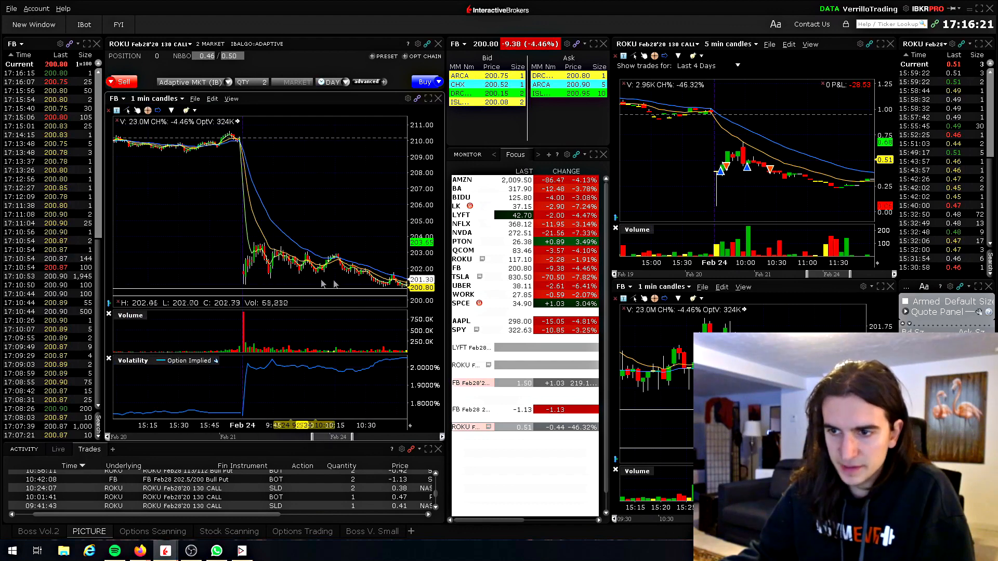
pyautogui.moveTo(381, 283)
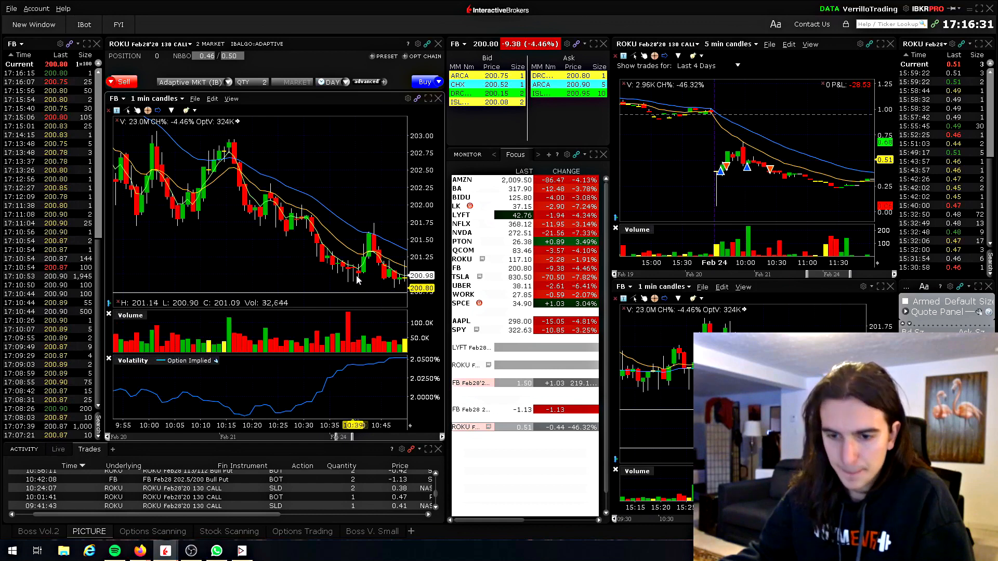
pyautogui.moveTo(369, 255)
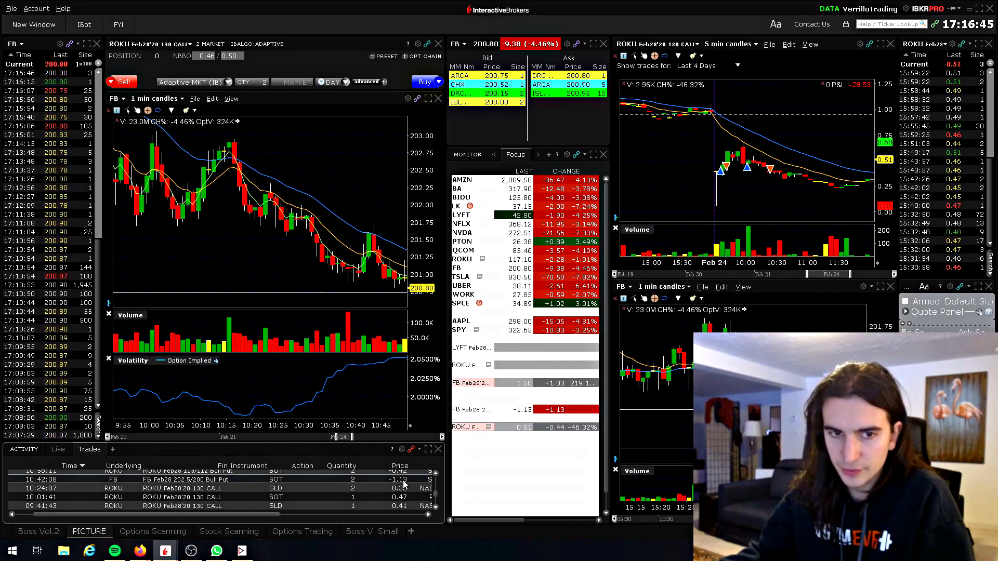
pyautogui.moveTo(383, 263)
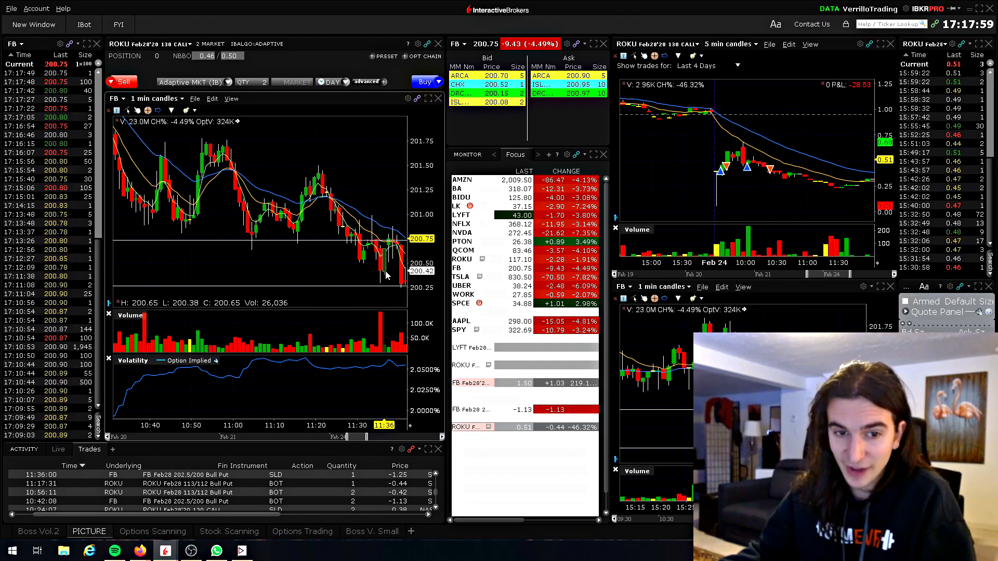
pyautogui.moveTo(281, 407)
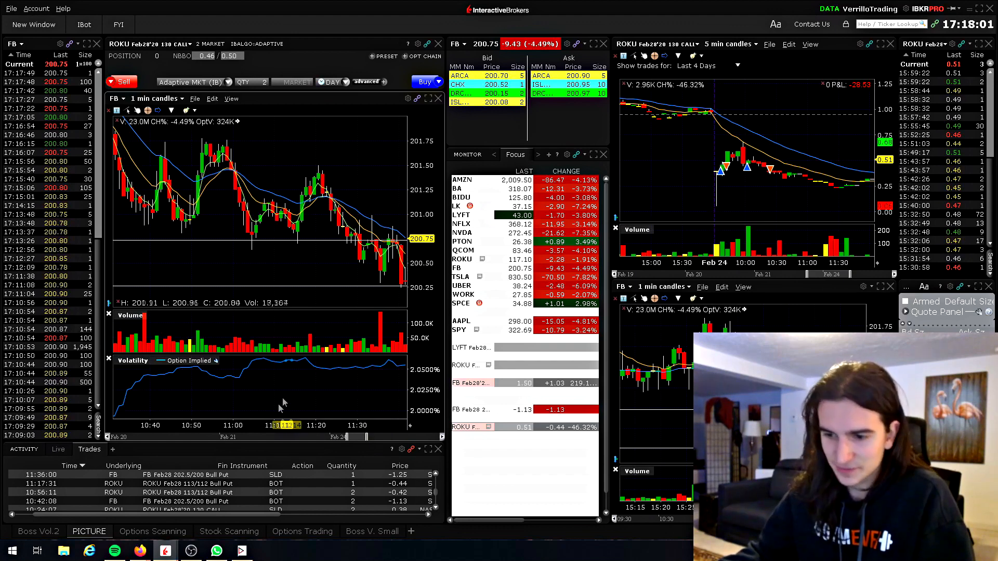
pyautogui.moveTo(372, 280)
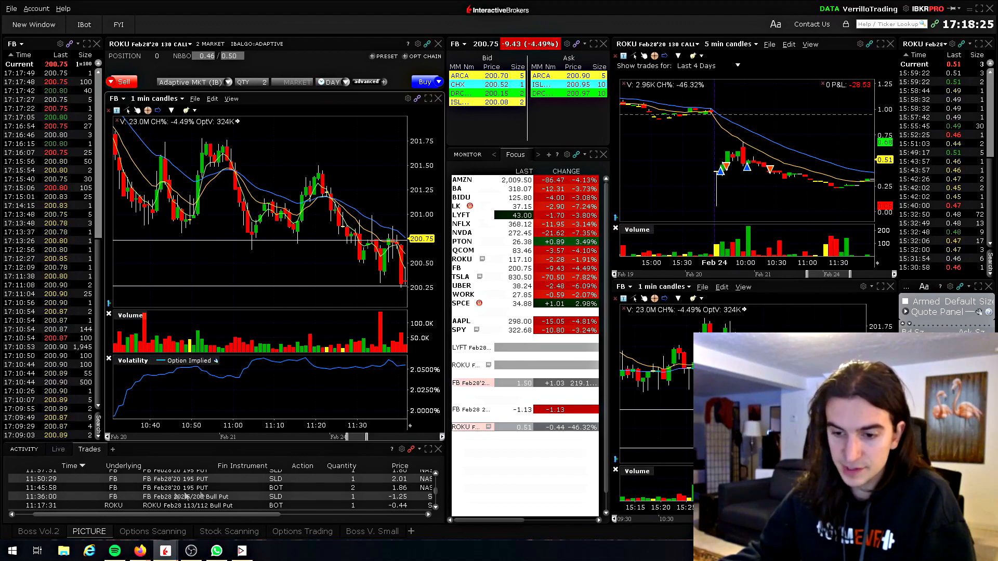
pyautogui.moveTo(378, 264)
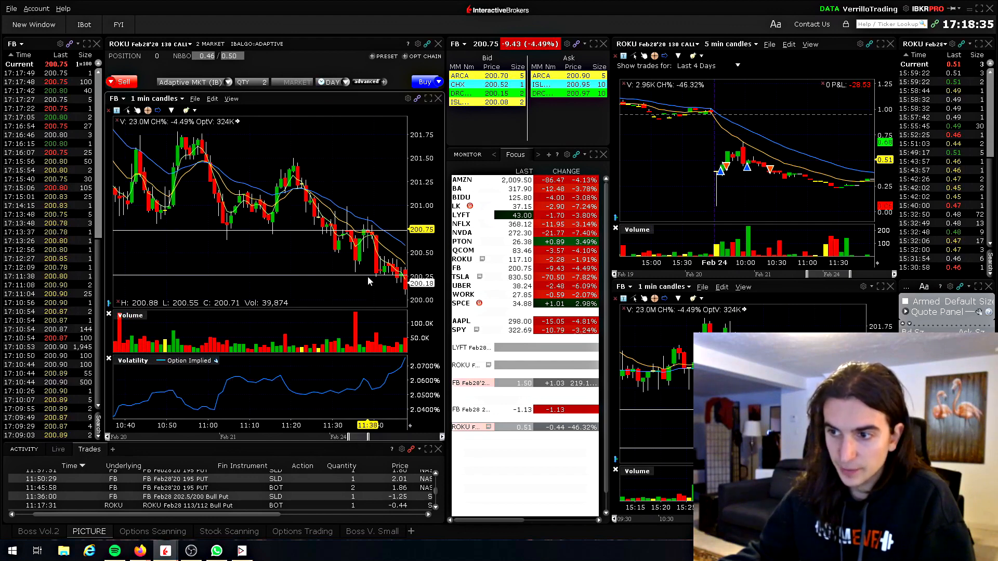
pyautogui.moveTo(398, 282)
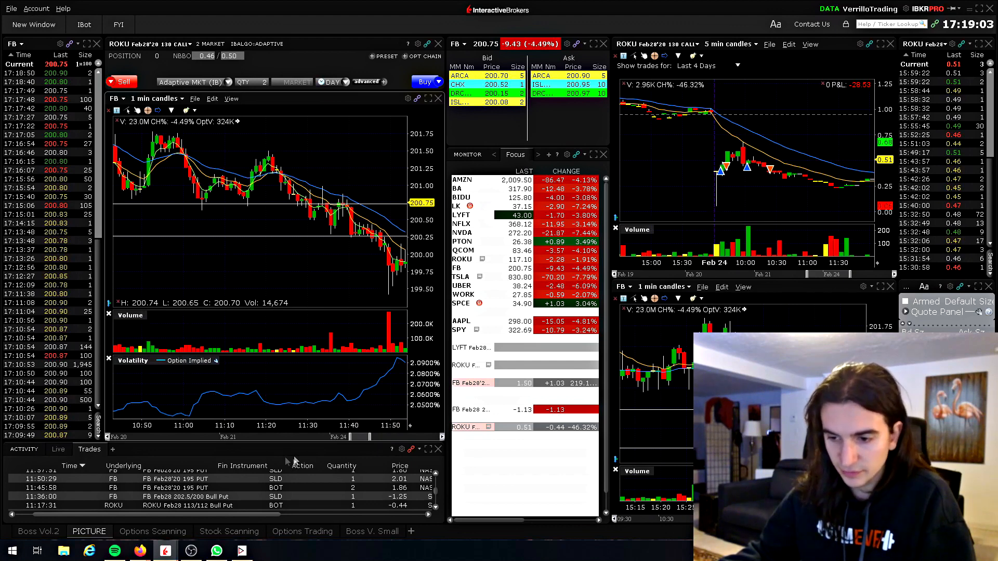
# Step: Scroll the FB 1-minute chart to the 10:50–noon stretch with the Feb28'20 195 put fills
pyautogui.scroll(3)
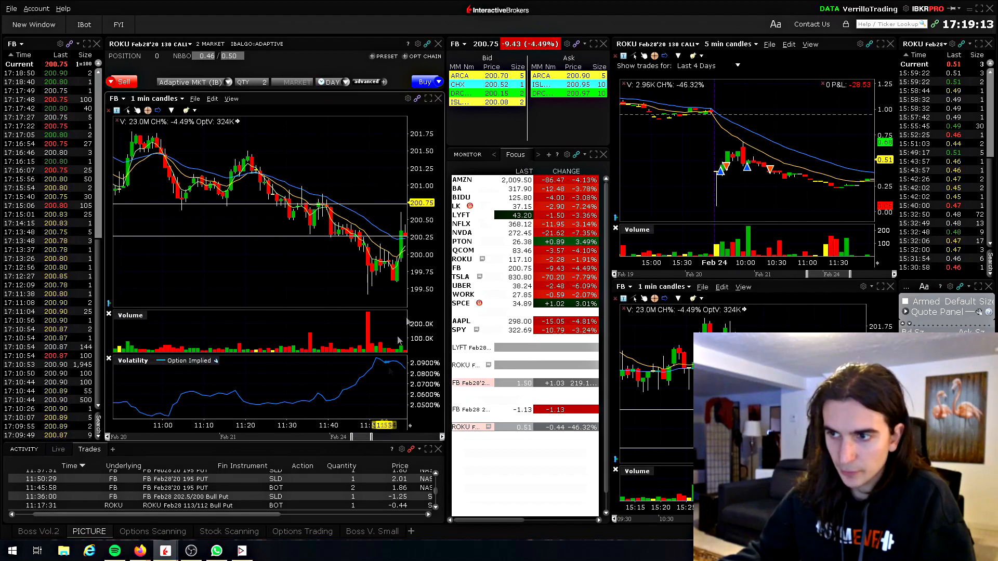
pyautogui.moveTo(401, 236)
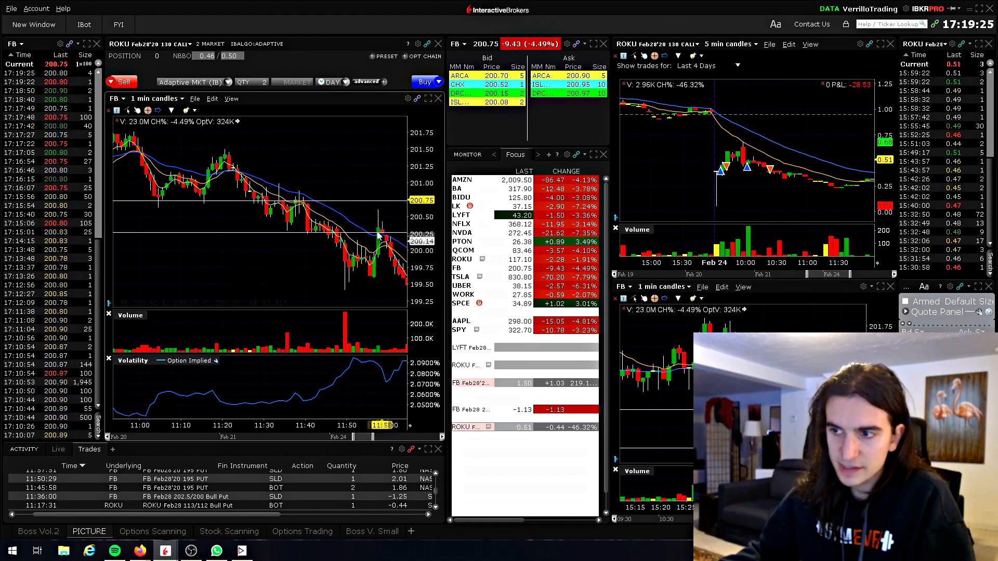
pyautogui.moveTo(375, 226)
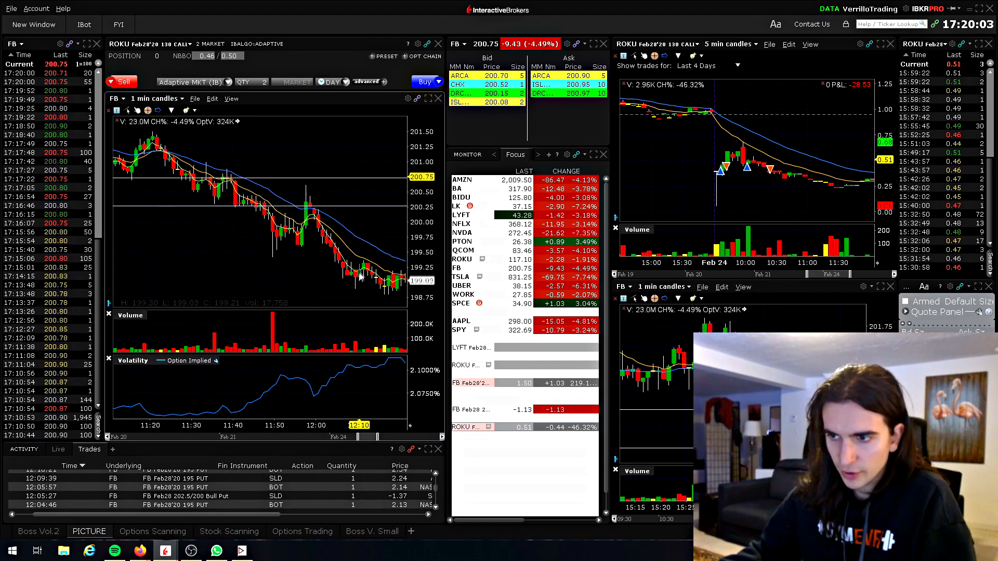
pyautogui.moveTo(351, 426)
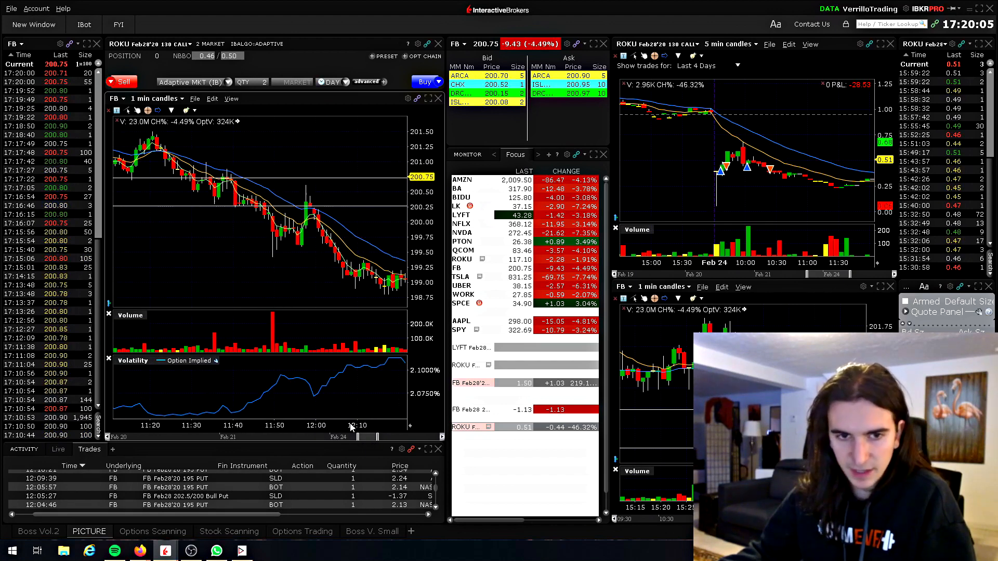
pyautogui.moveTo(357, 268)
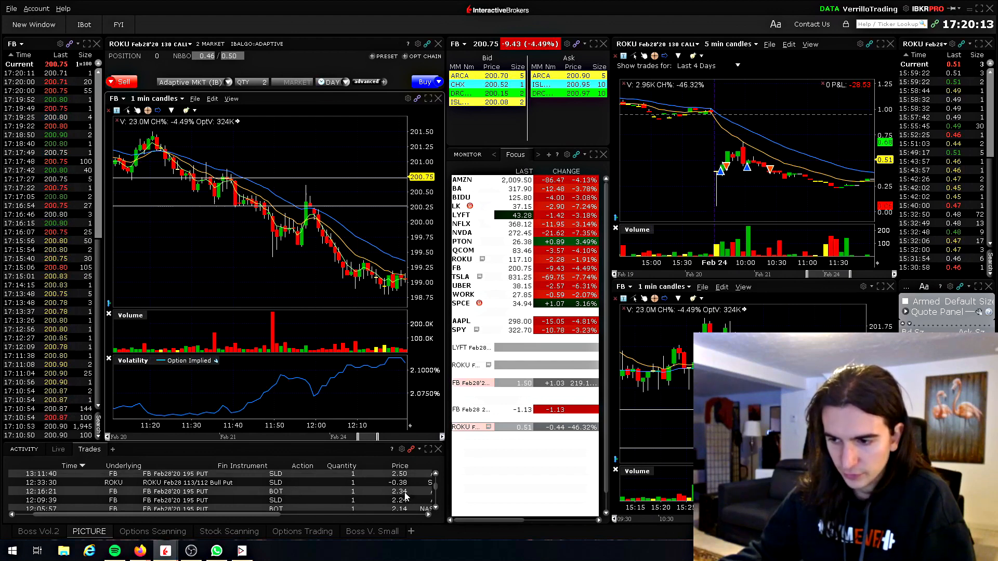
pyautogui.moveTo(376, 479)
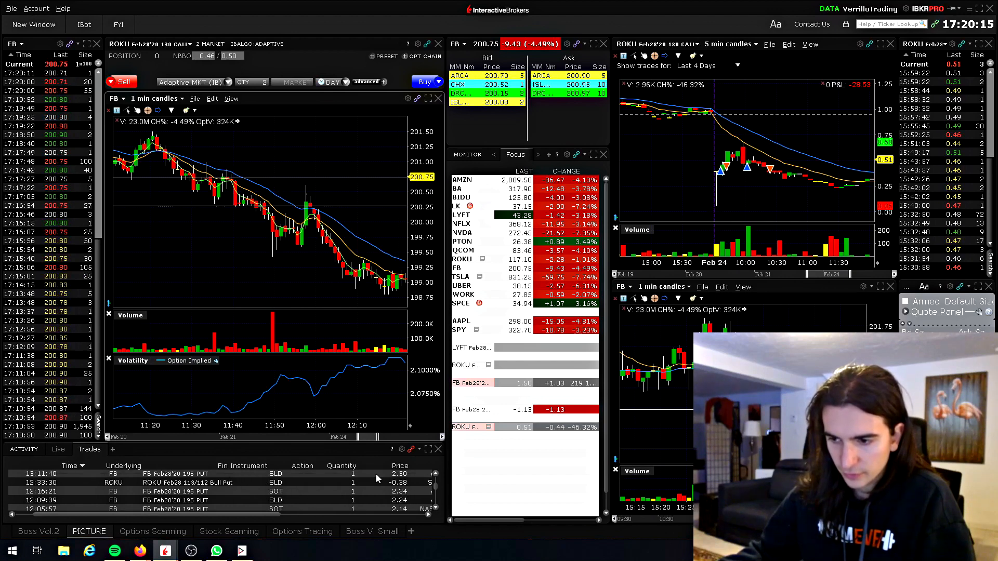
pyautogui.moveTo(354, 402)
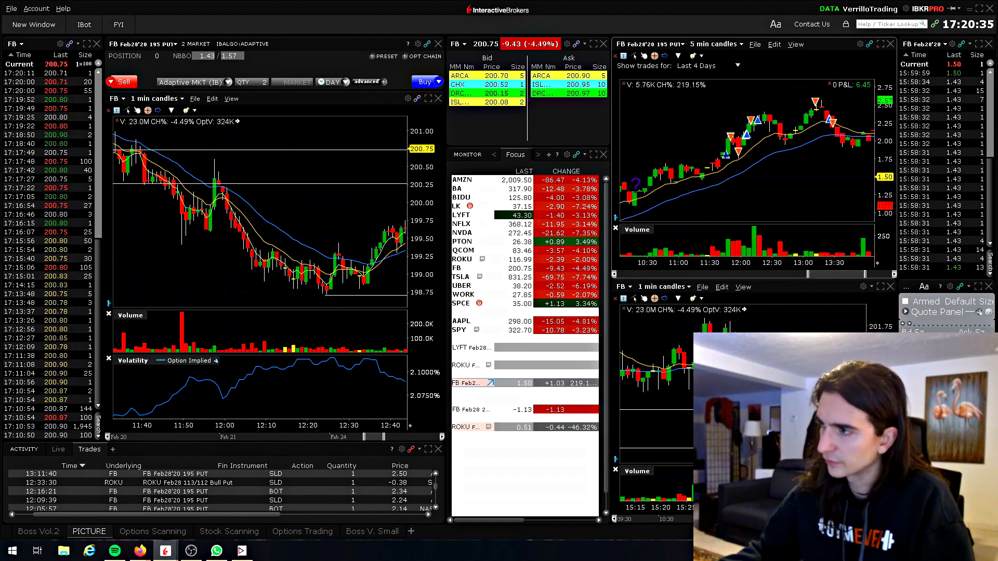
pyautogui.moveTo(729, 137)
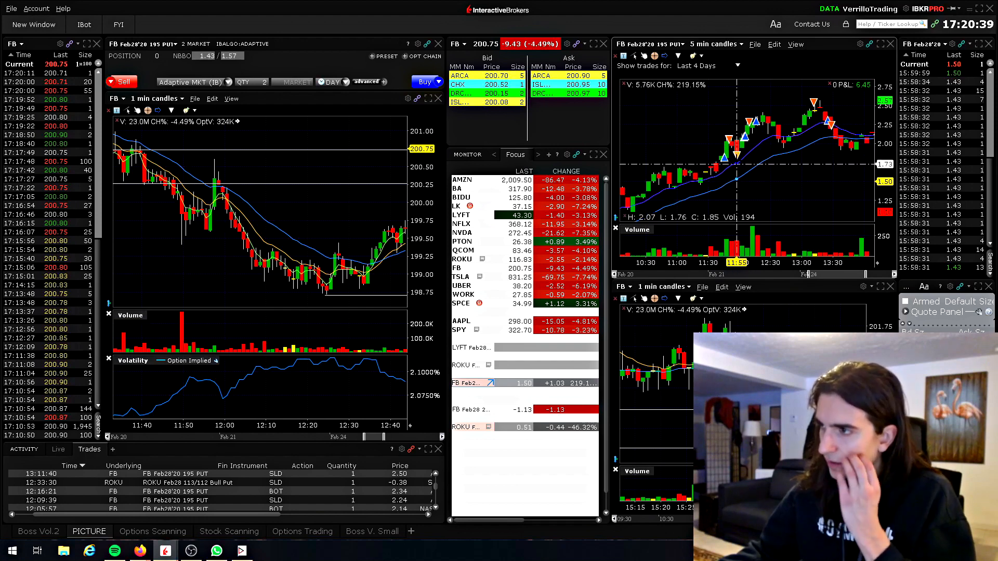
pyautogui.moveTo(741, 141)
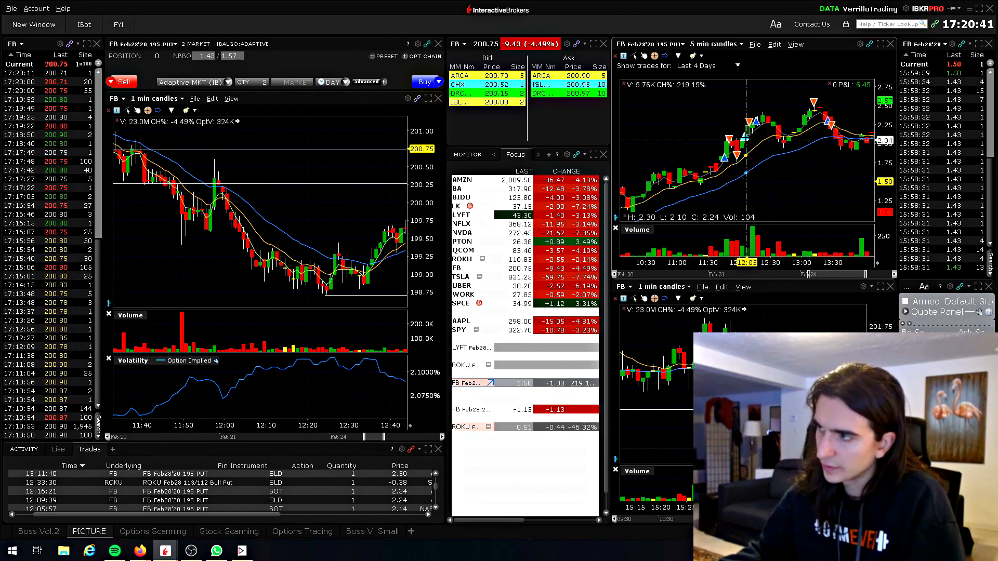
pyautogui.moveTo(755, 134)
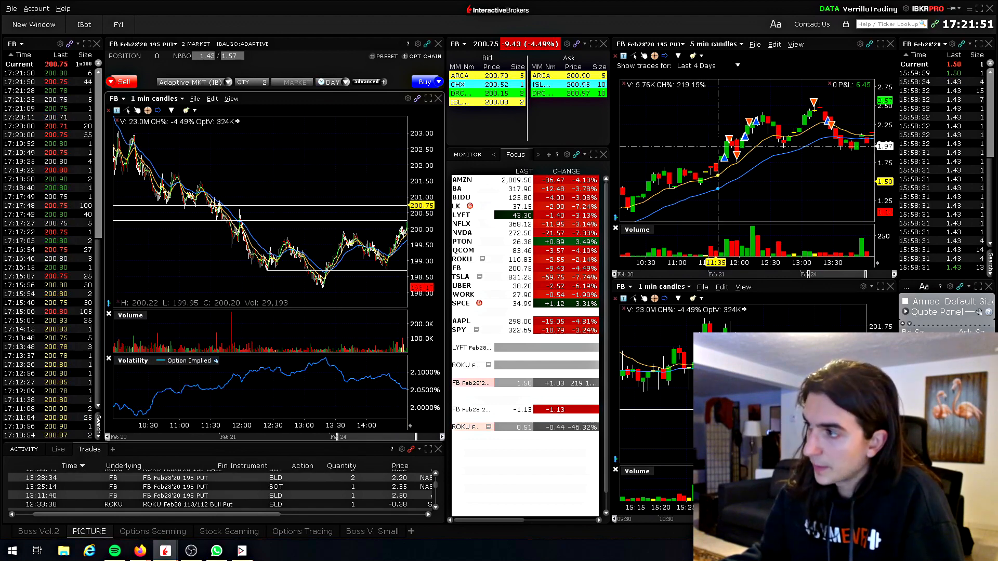
pyautogui.moveTo(778, 150)
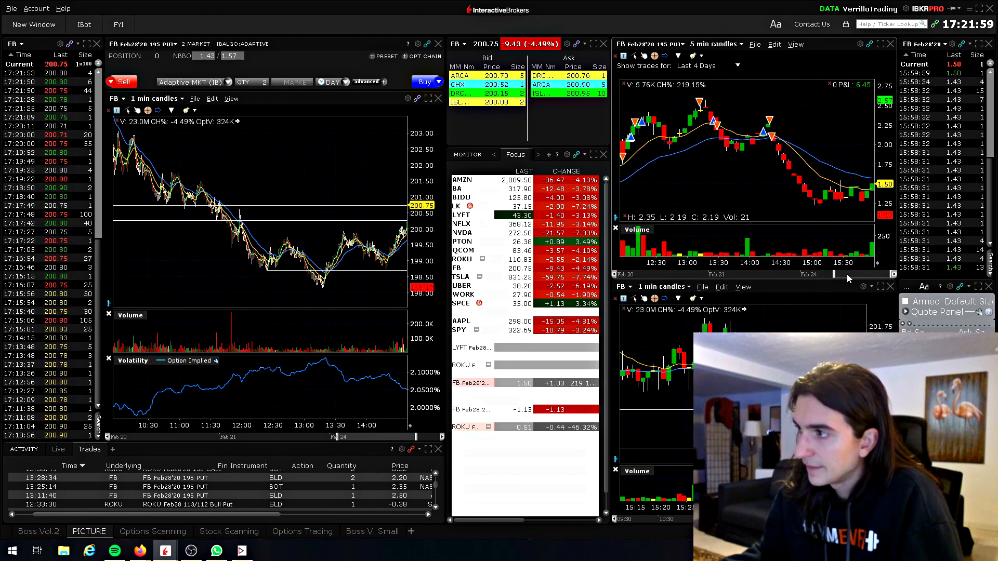
pyautogui.moveTo(762, 135)
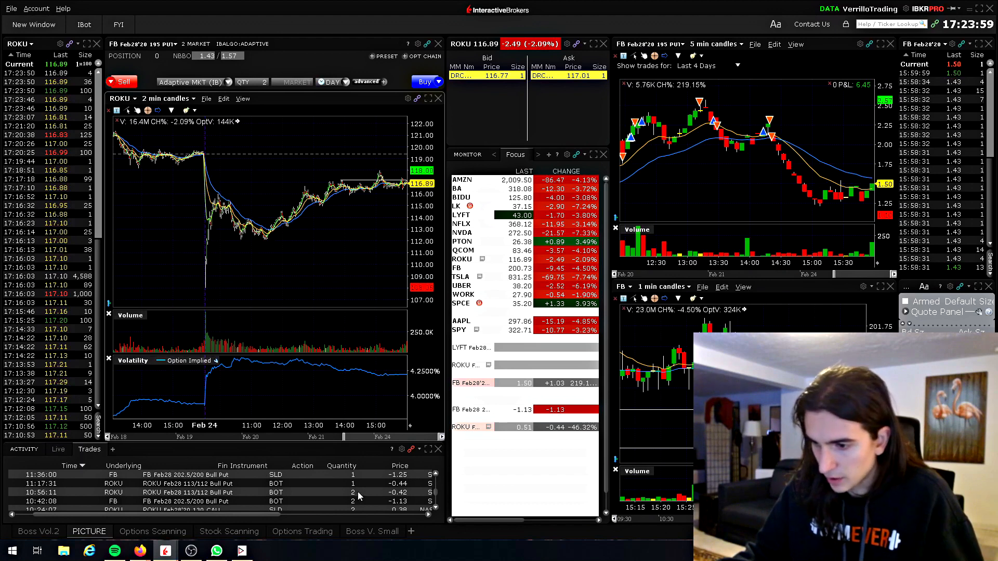
pyautogui.moveTo(283, 488)
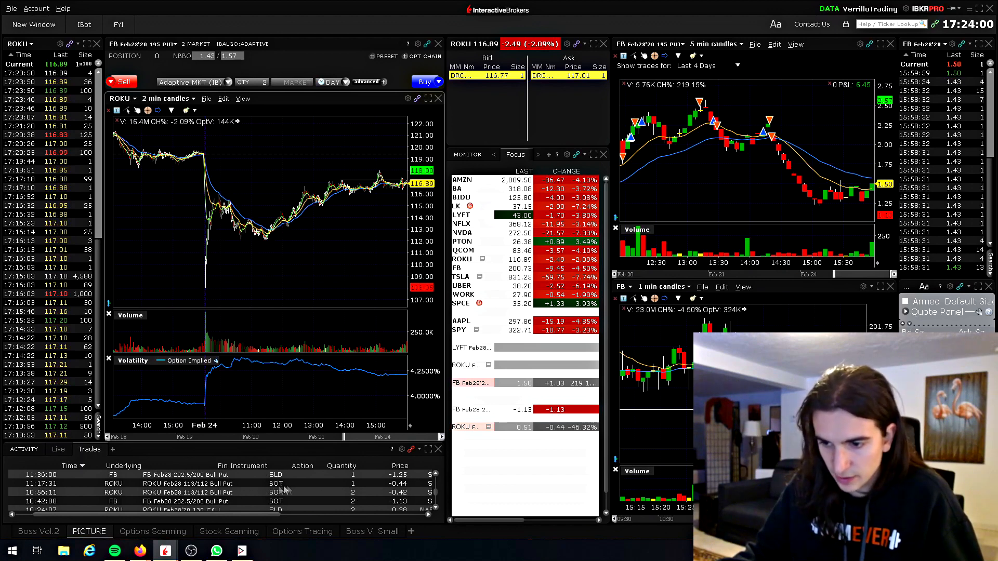
pyautogui.moveTo(258, 347)
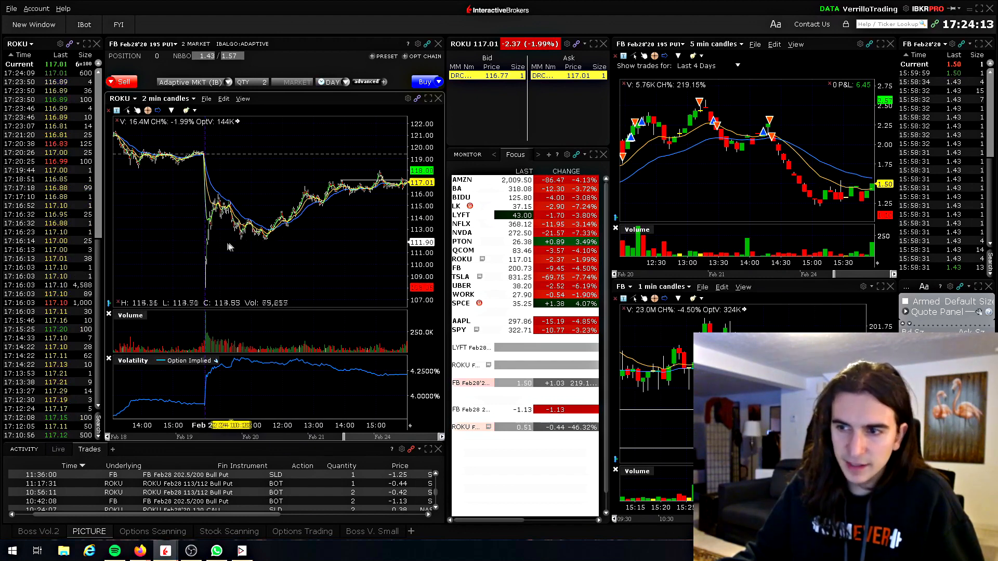
pyautogui.moveTo(265, 248)
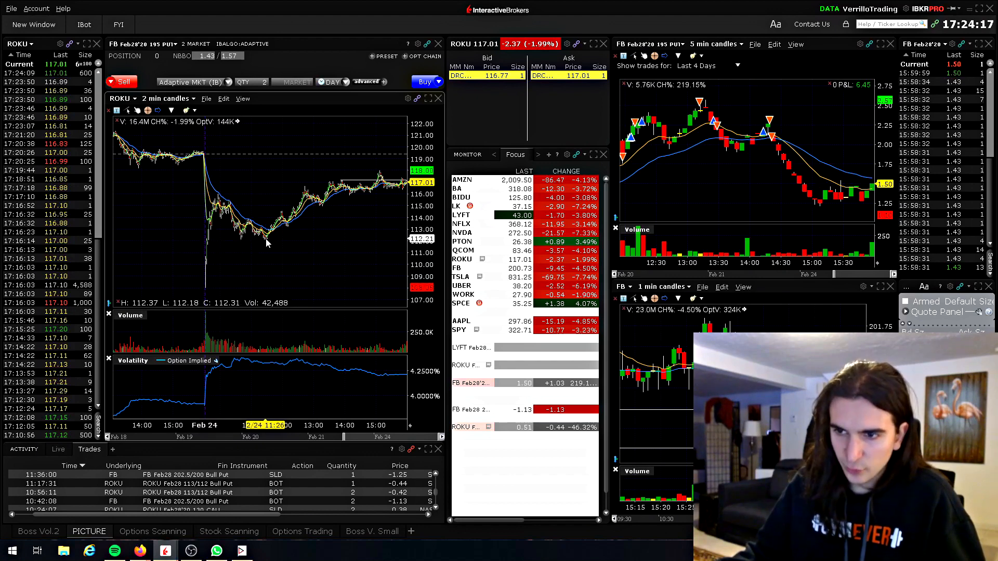
pyautogui.moveTo(325, 166)
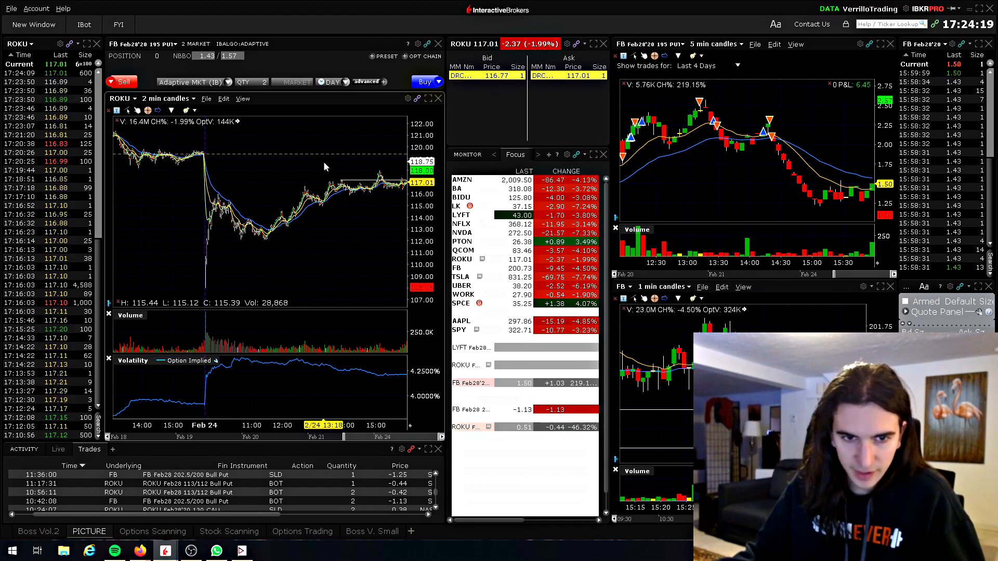
pyautogui.moveTo(240, 244)
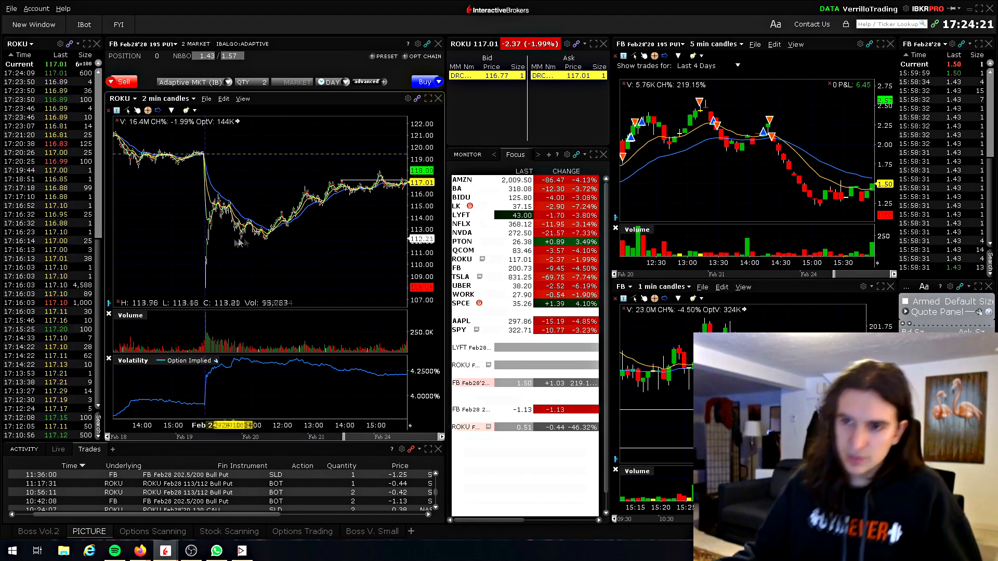
pyautogui.moveTo(194, 248)
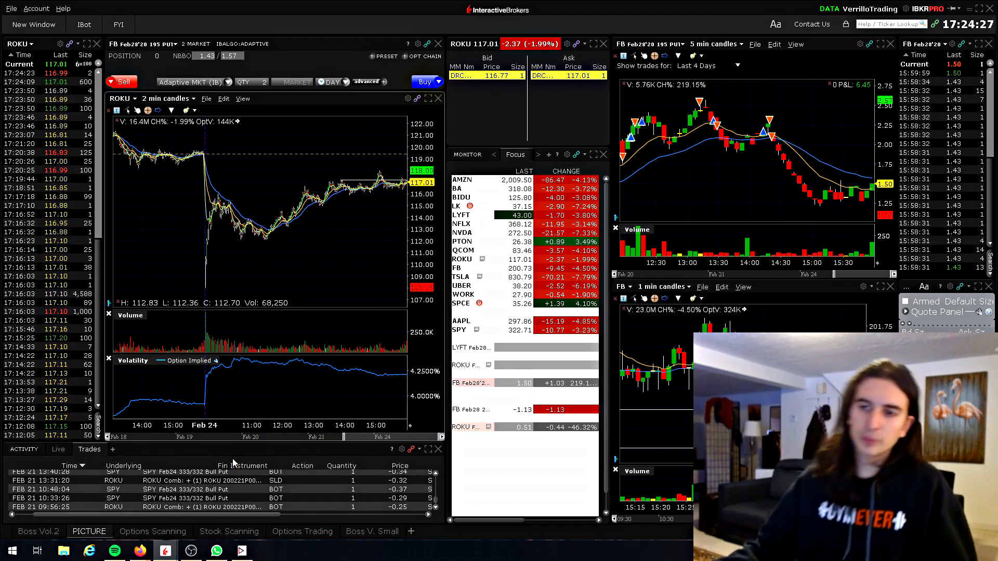
pyautogui.moveTo(196, 285)
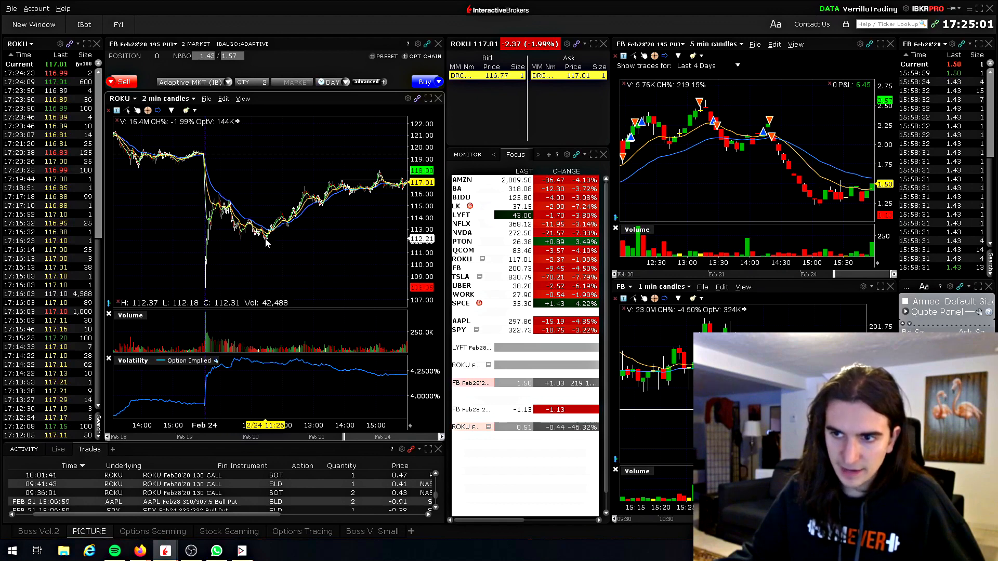
pyautogui.moveTo(231, 248)
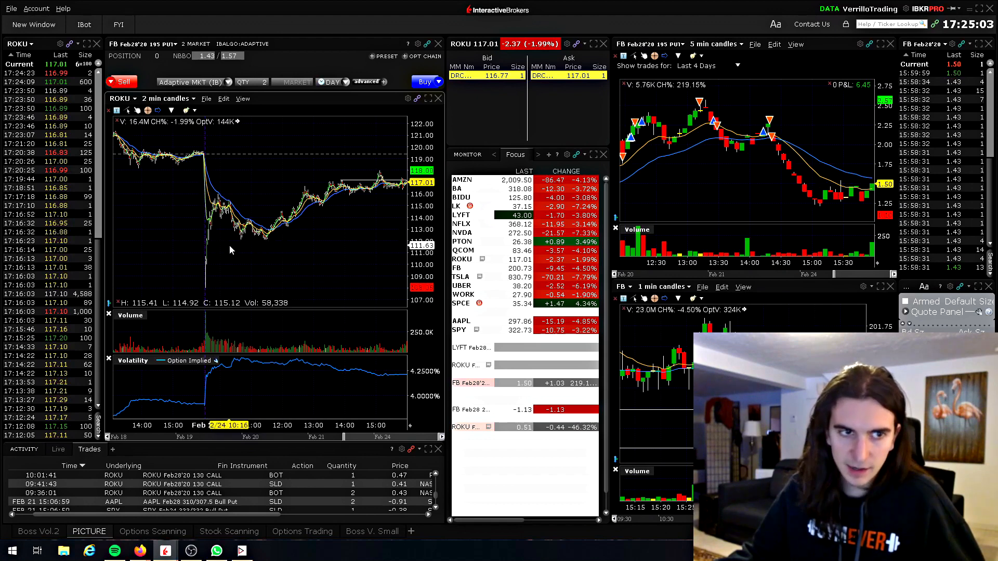
pyautogui.moveTo(248, 236)
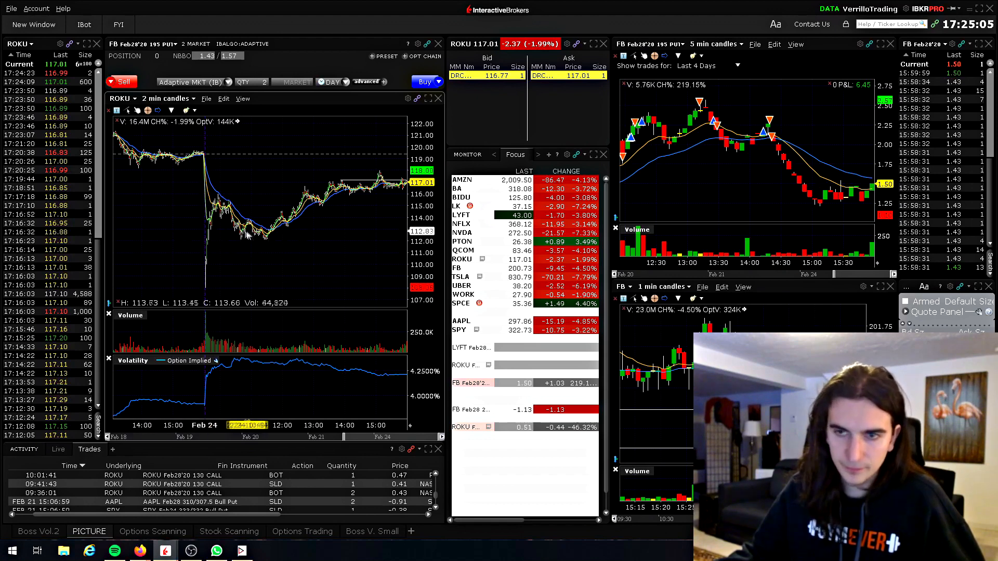